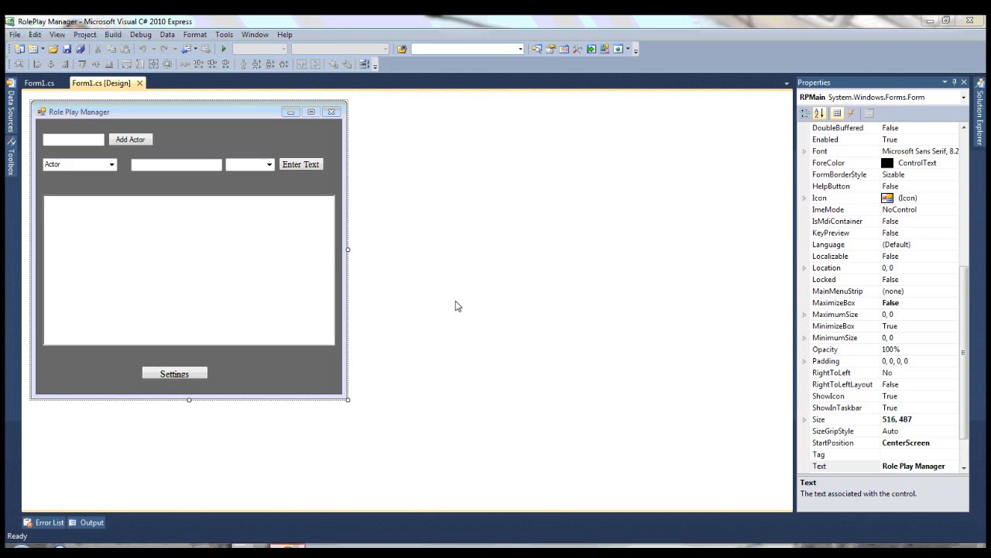
{"action": "mouse_move", "coordinate": [220, 271]}
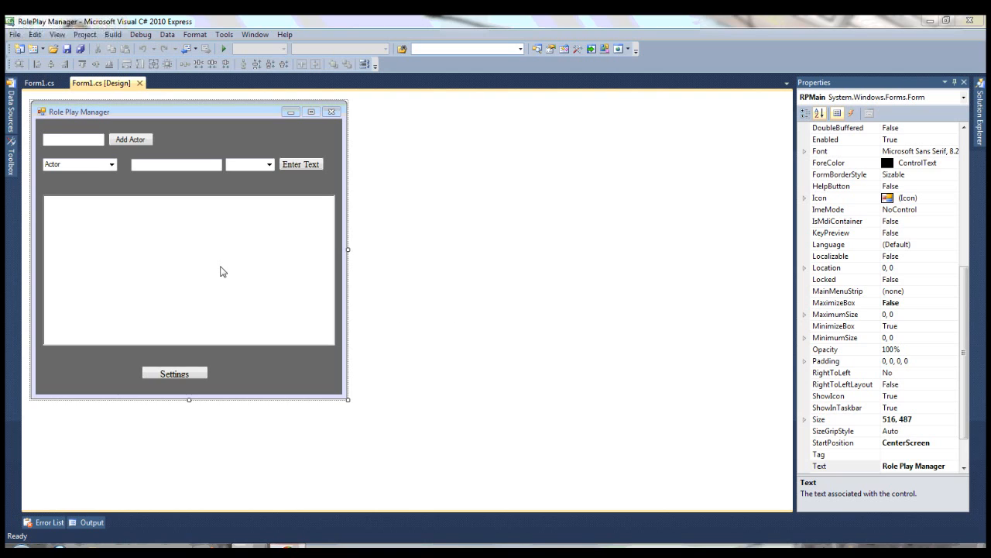
{"action": "mouse_move", "coordinate": [154, 95]}
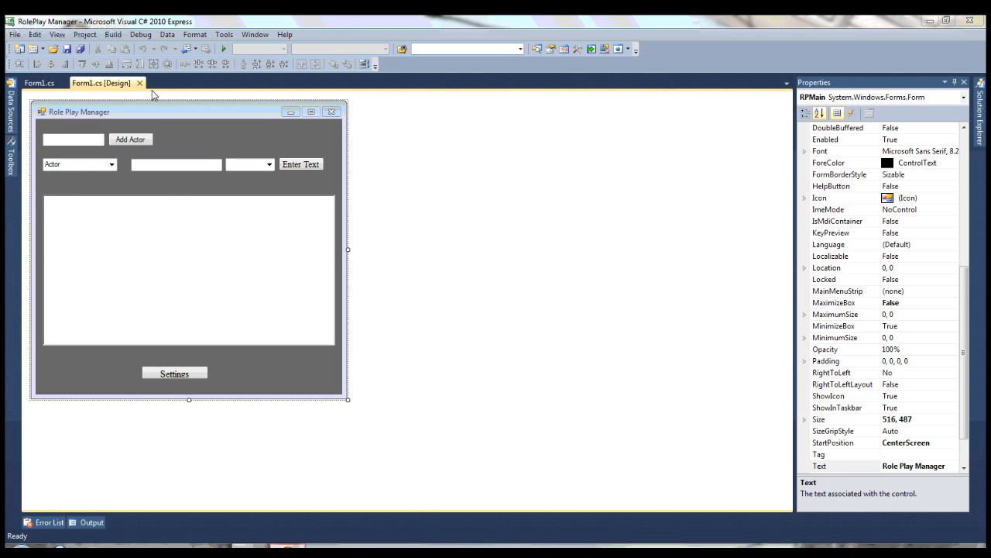
{"action": "mouse_move", "coordinate": [224, 48]}
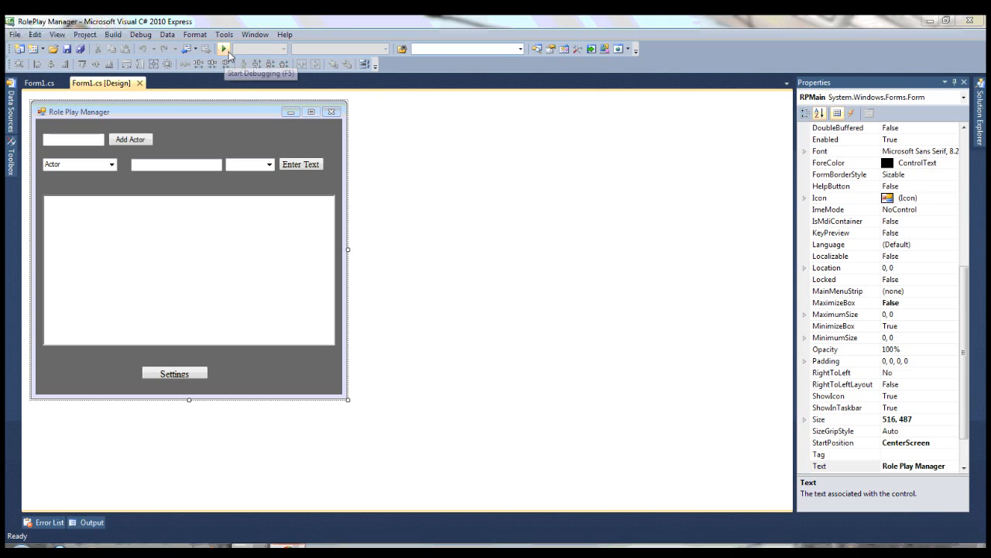
Step: Launch Role Play Manager with Start Debugging and choose Narrative as the line type
{"action": "left_click", "coordinate": [224, 49]}
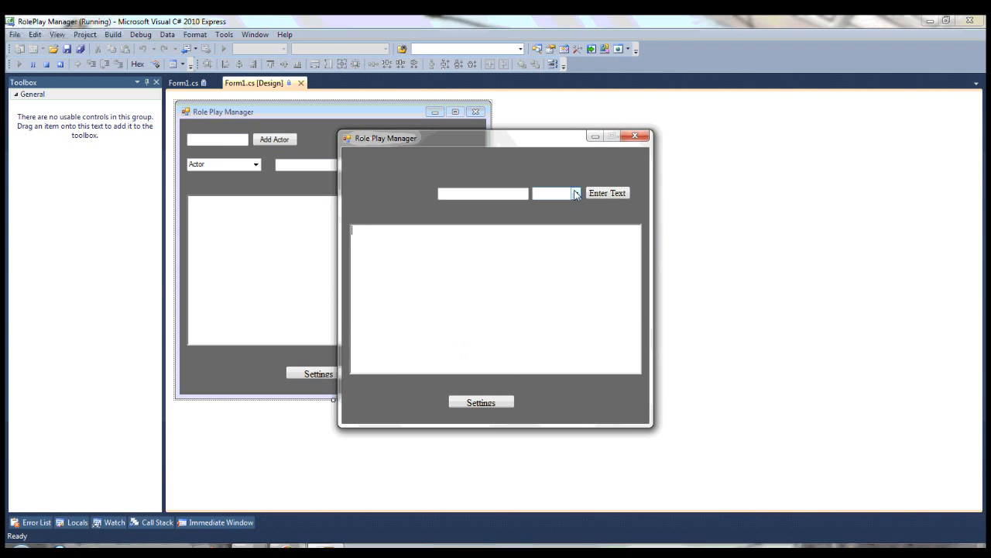
{"action": "left_click", "coordinate": [576, 193]}
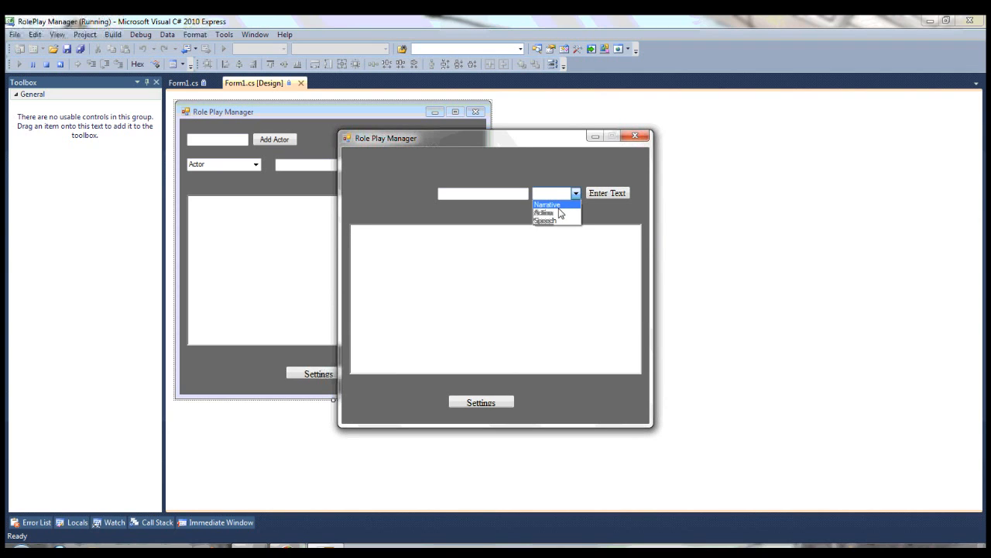
{"action": "left_click", "coordinate": [548, 204]}
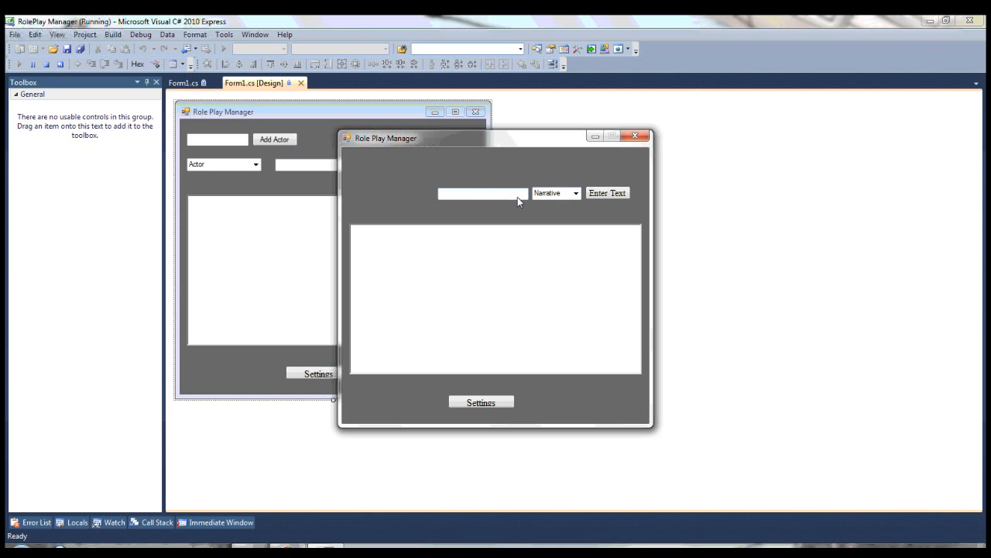
Step: In Settings, choose the 'Name : text' speech format, keep // and ** markers, and apply
{"action": "left_click", "coordinate": [481, 402]}
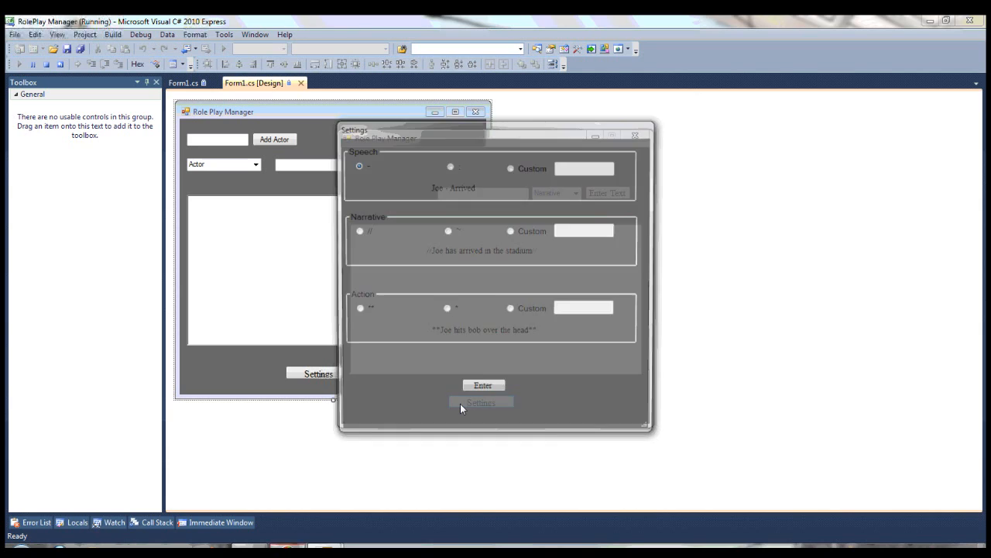
{"action": "left_click", "coordinate": [480, 402]}
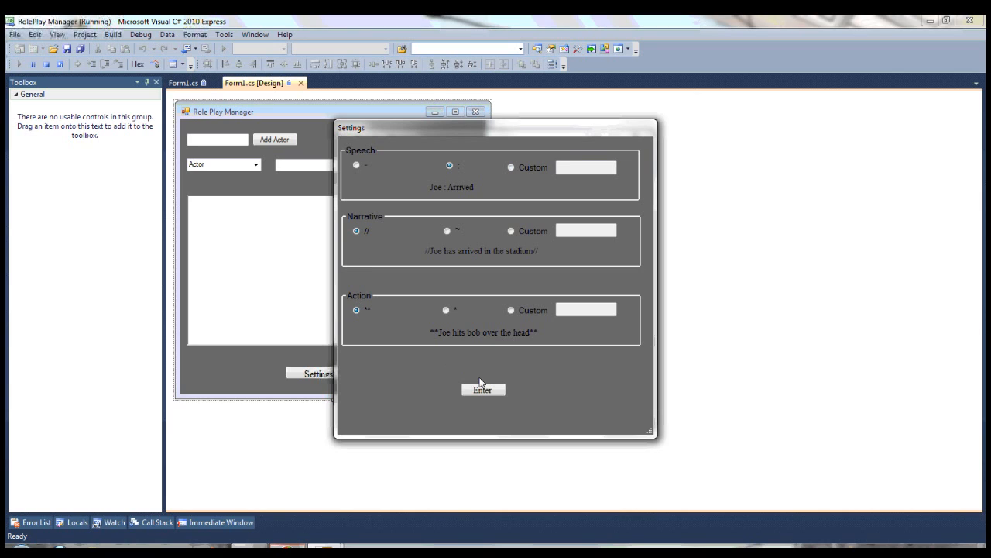
{"action": "left_click", "coordinate": [482, 389]}
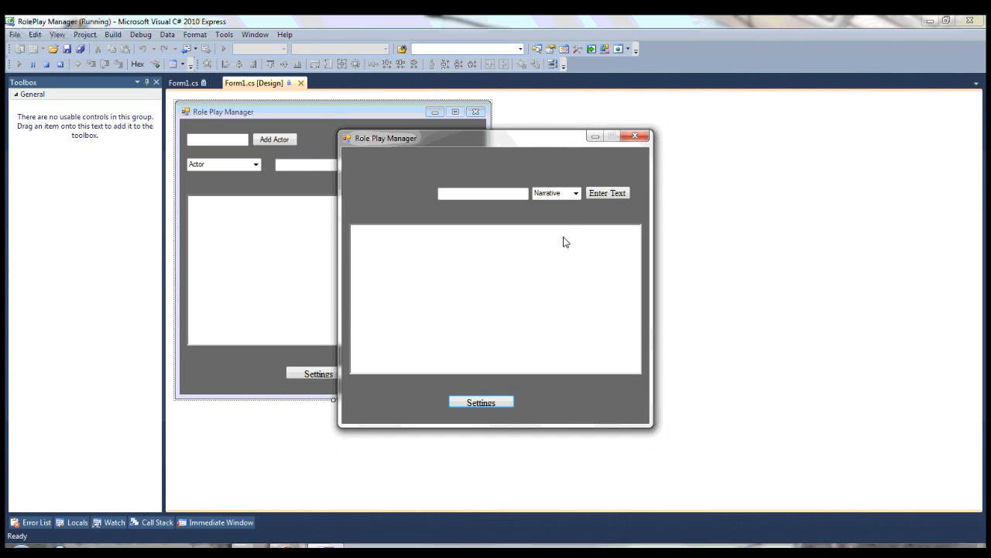
Step: Log the Narrative line 'Joe has arrived' with Enter Text
{"action": "left_click", "coordinate": [576, 193]}
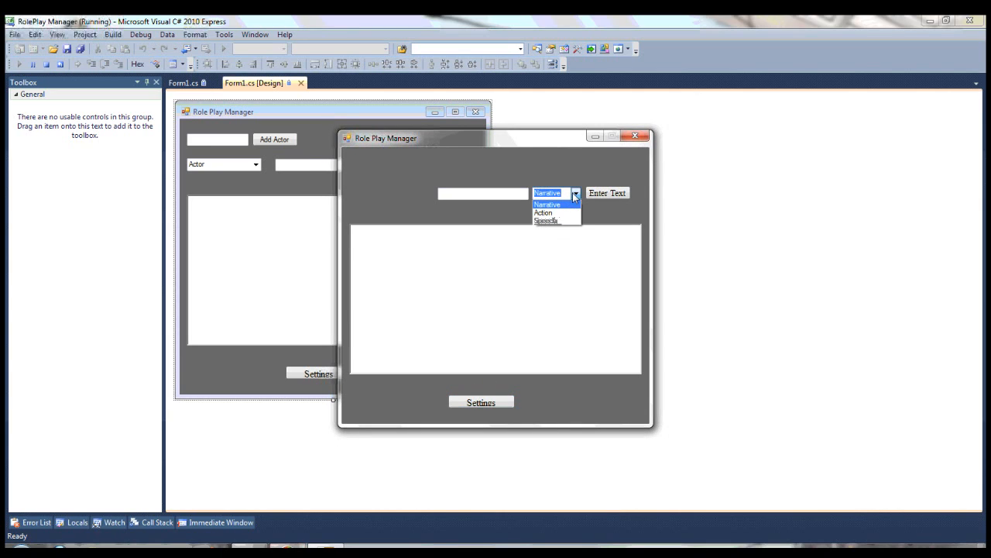
{"action": "left_click", "coordinate": [547, 204]}
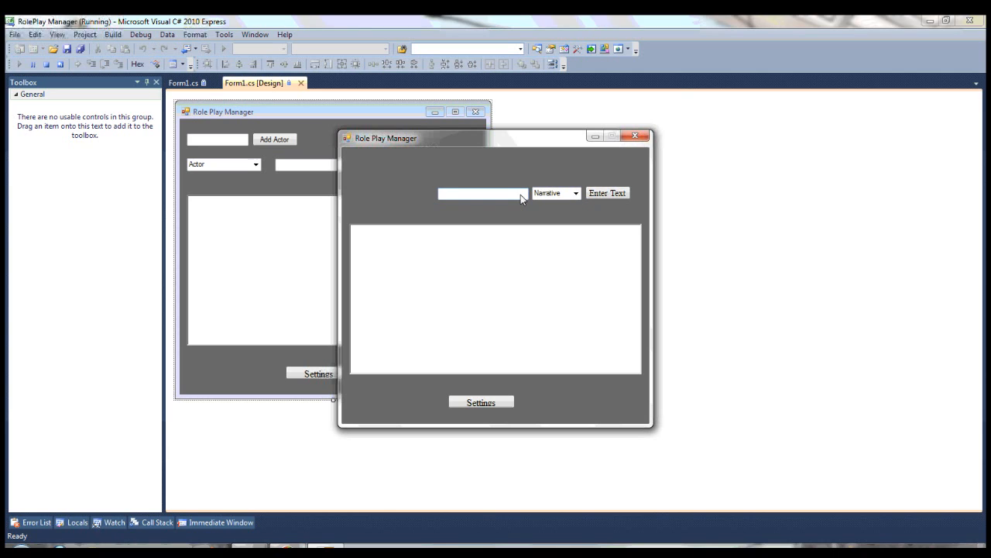
{"action": "type", "text": "Joe has a"}
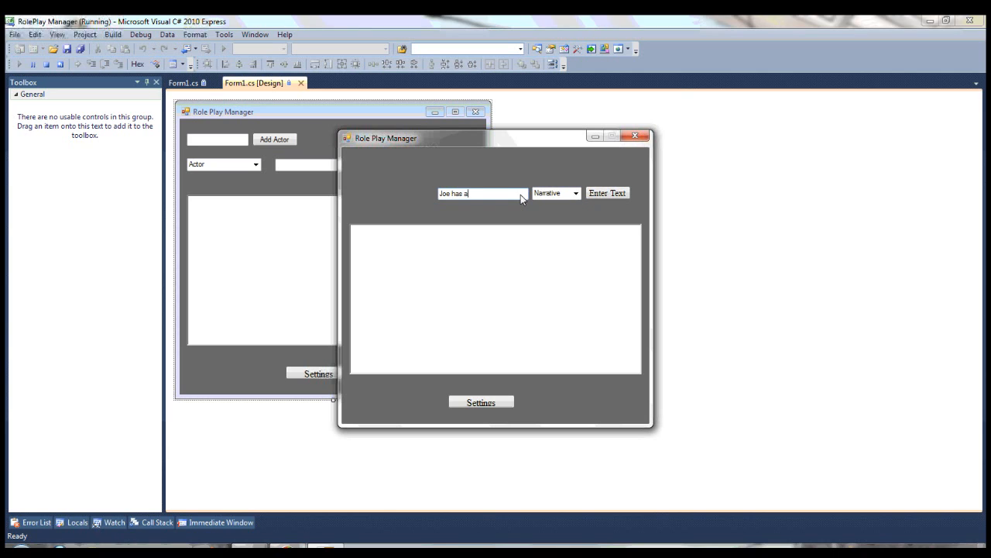
{"action": "type", "text": "rrived"}
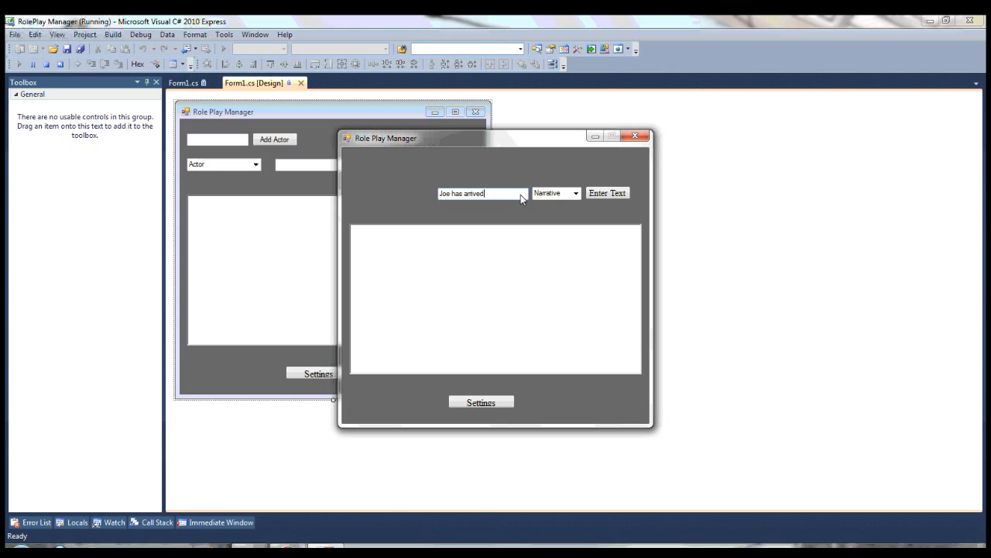
{"action": "left_click", "coordinate": [607, 193]}
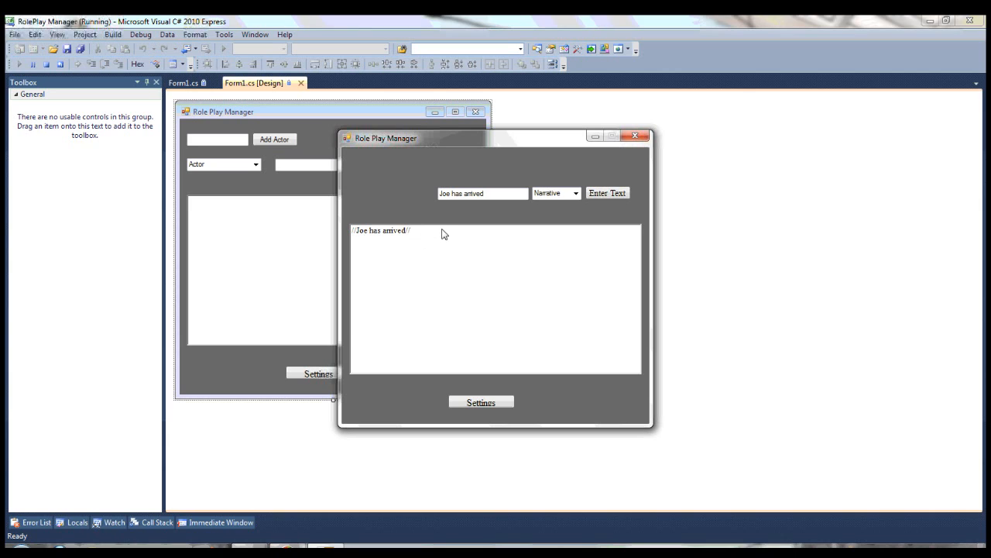
{"action": "left_click", "coordinate": [575, 193]}
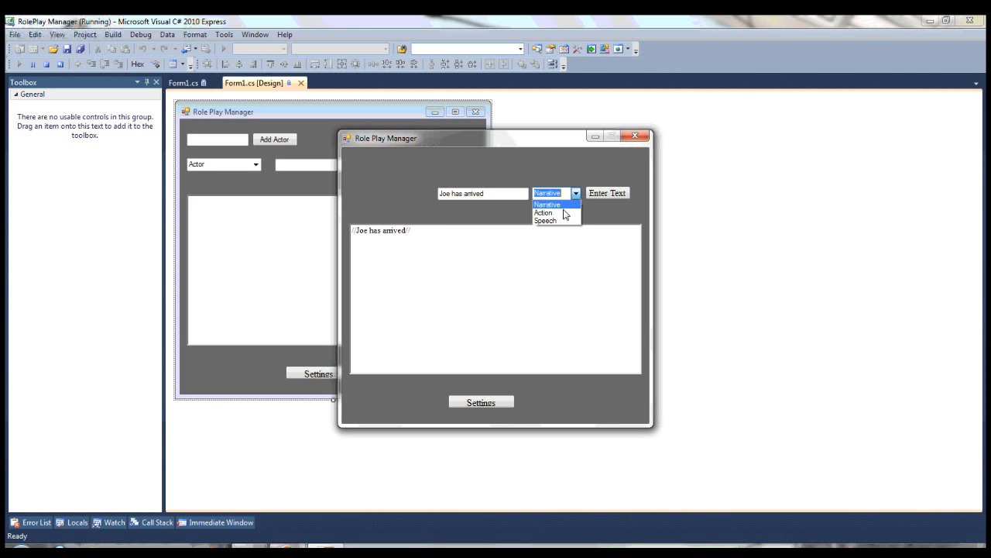
{"action": "mouse_move", "coordinate": [554, 220]}
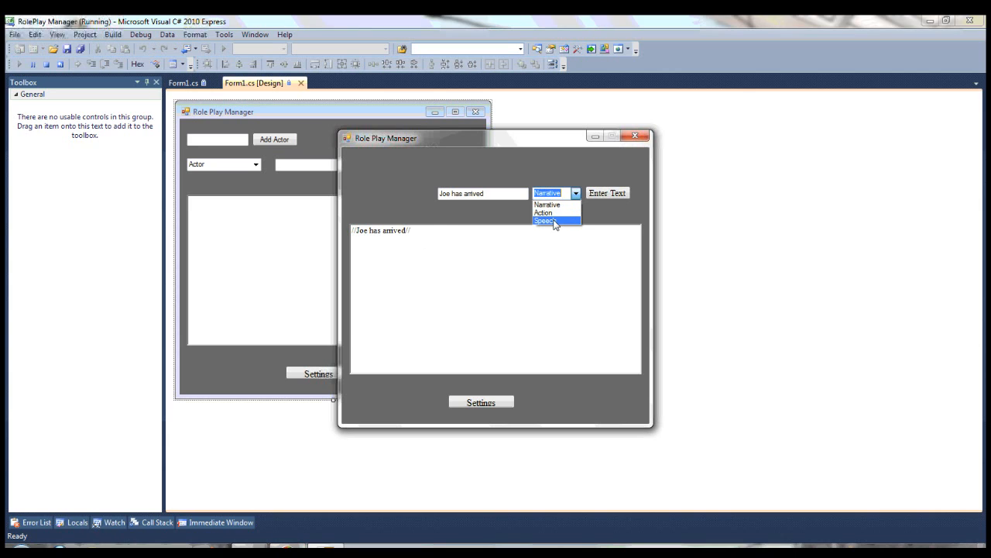
Step: Switch to Speech, add actor Joe Storm, and log 'I have arrived'
{"action": "left_click", "coordinate": [544, 221]}
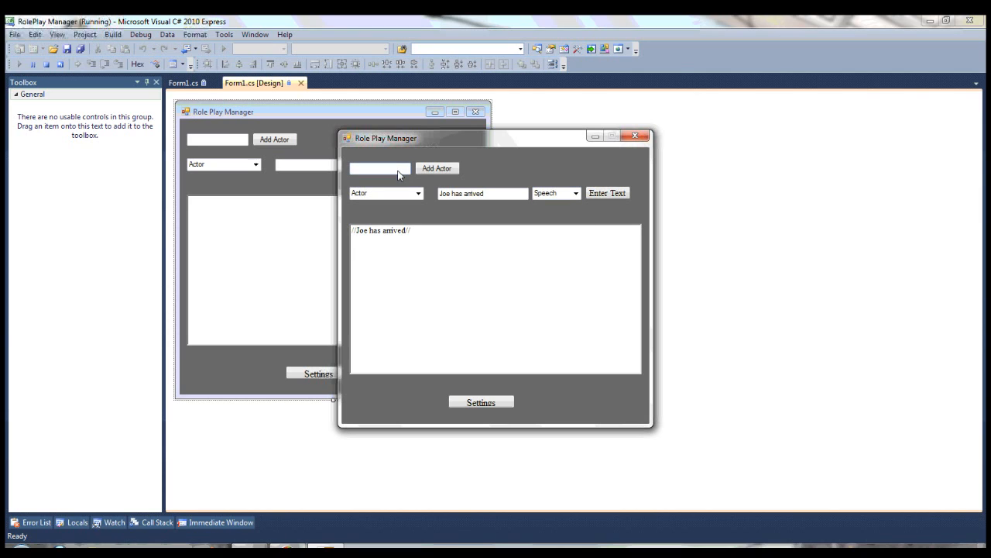
{"action": "type", "text": "Joe St"}
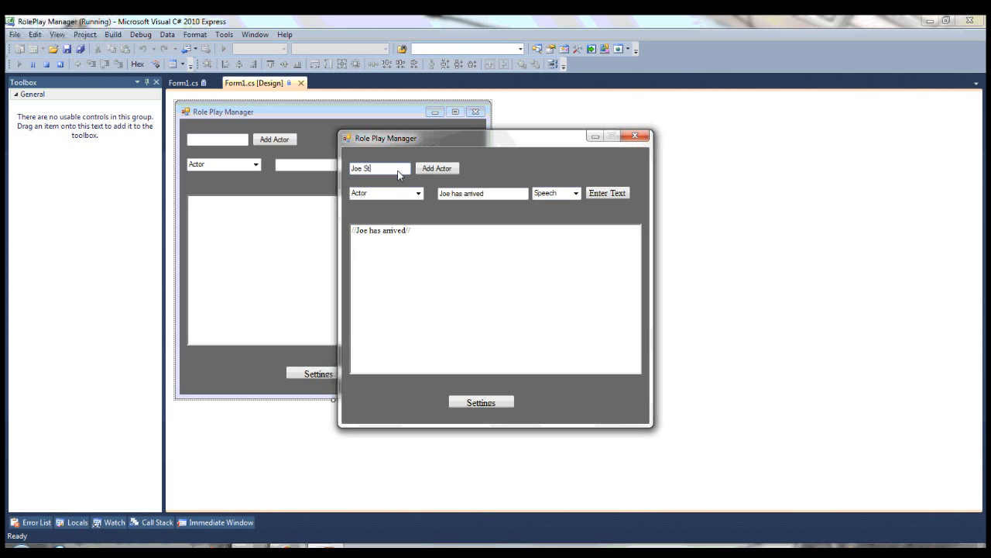
{"action": "type", "text": "orm"}
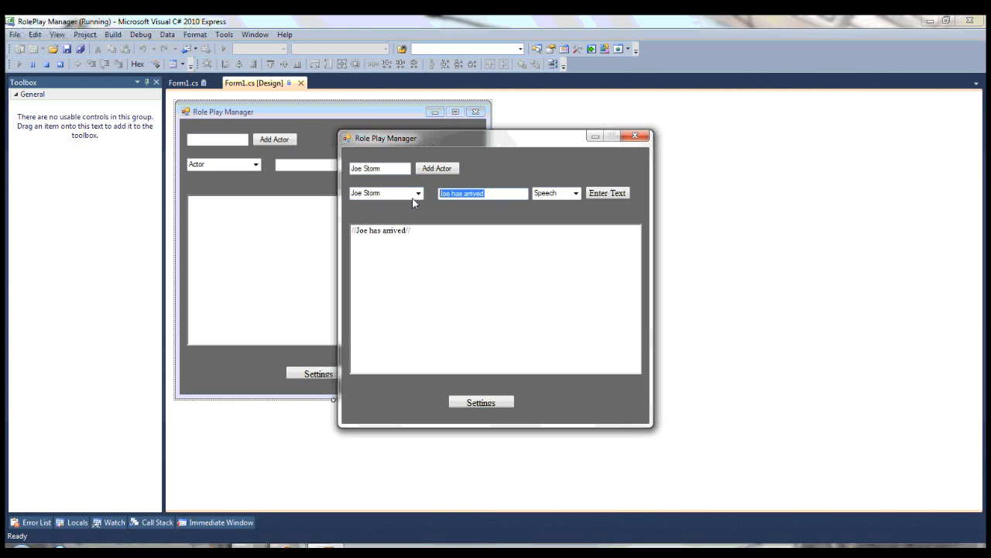
{"action": "mouse_move", "coordinate": [439, 204]}
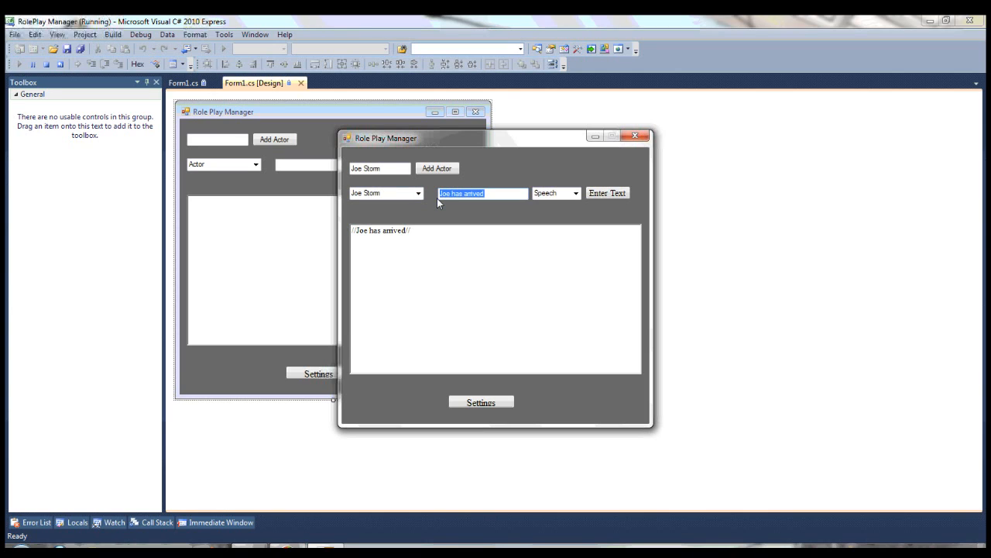
{"action": "type", "text": "I have arrive"}
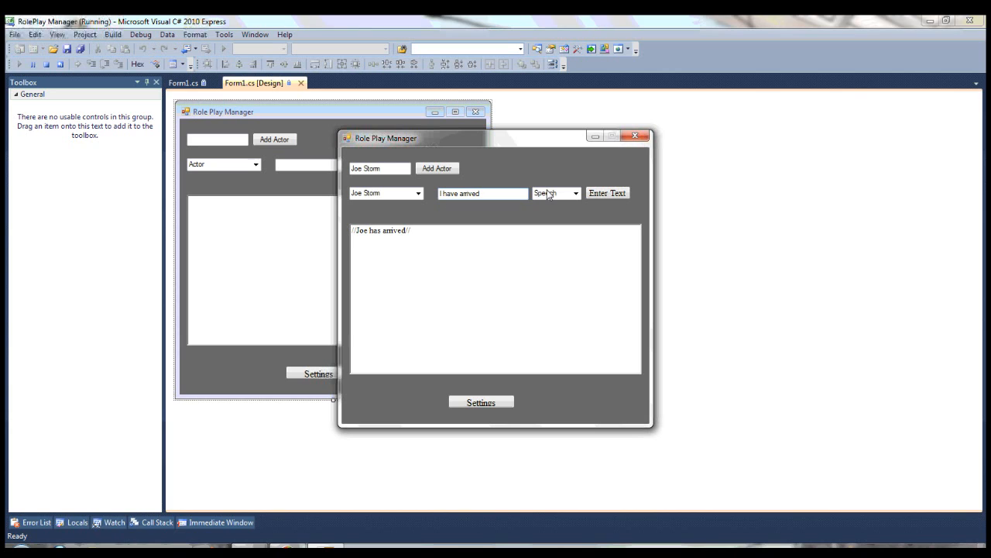
{"action": "left_click", "coordinate": [607, 192]}
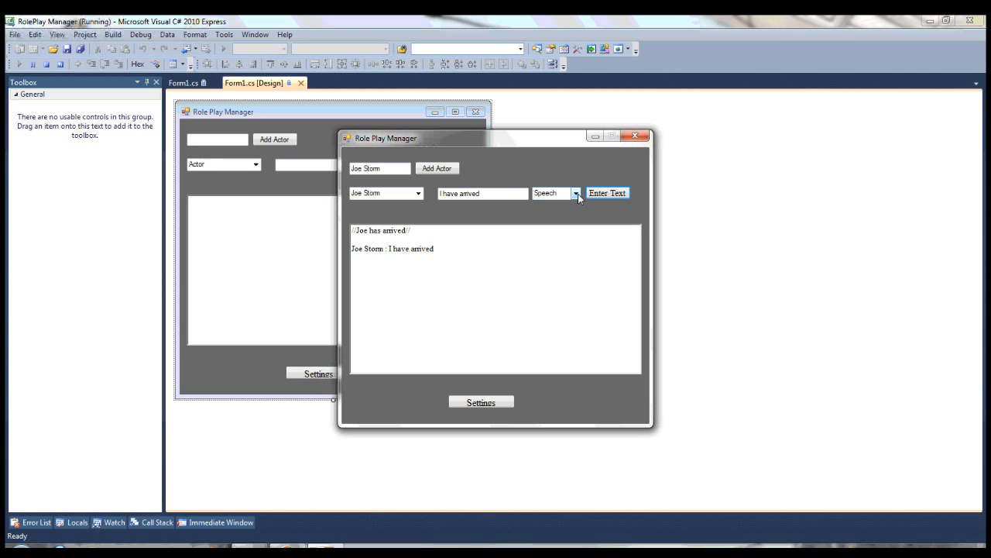
Step: Log the Action line 'Joe has hit bob over the chair', then close the form
{"action": "left_click", "coordinate": [576, 193]}
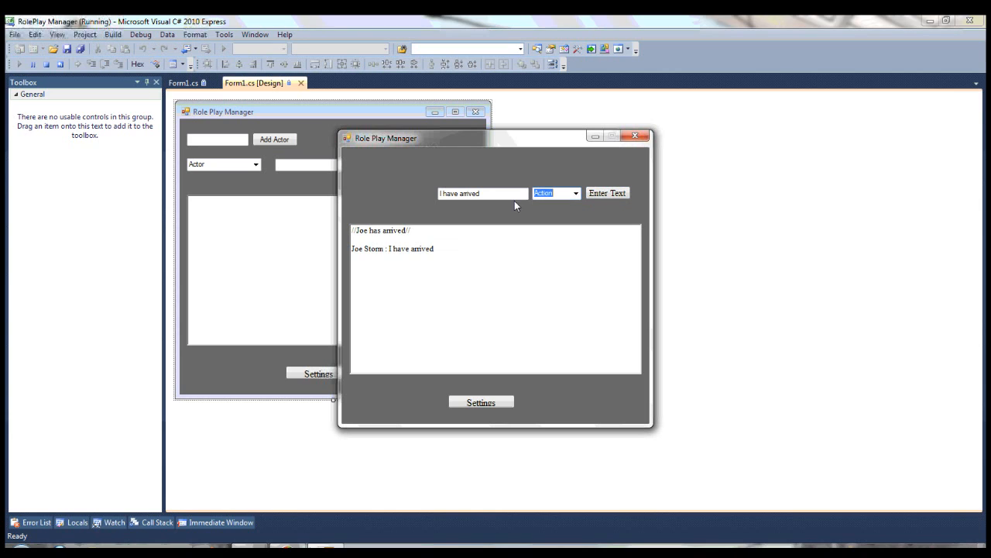
{"action": "left_click", "coordinate": [482, 193]}
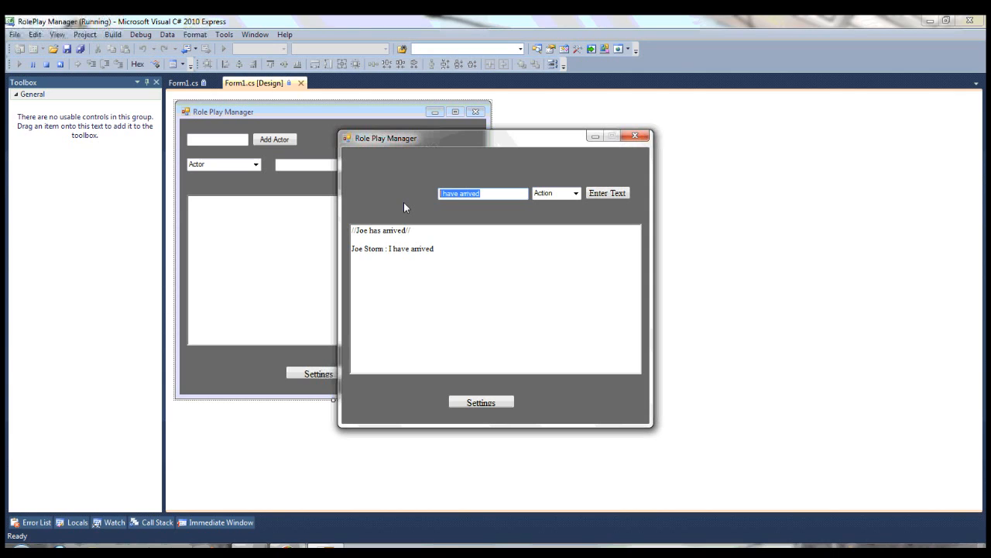
{"action": "type", "text": "Joe h"}
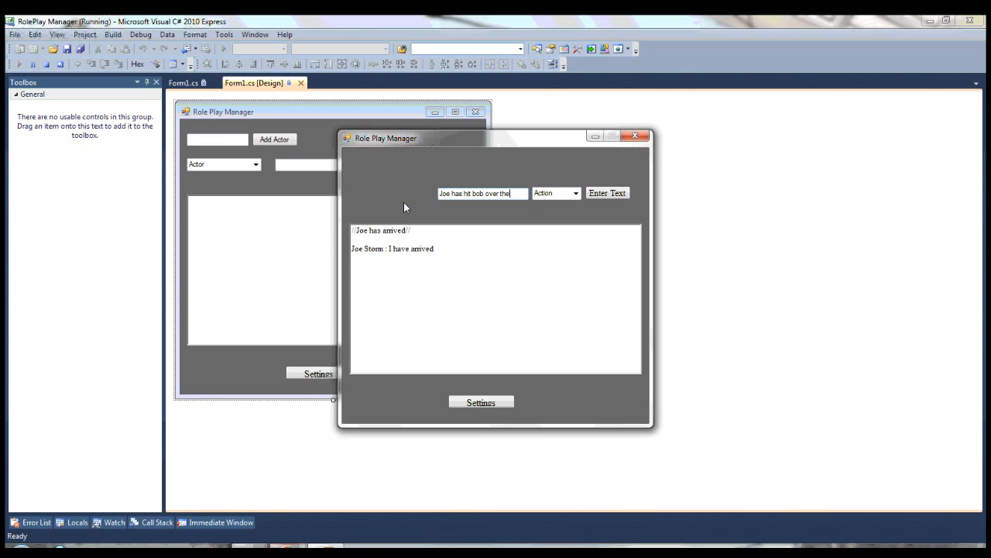
{"action": "type", "text": "chair"}
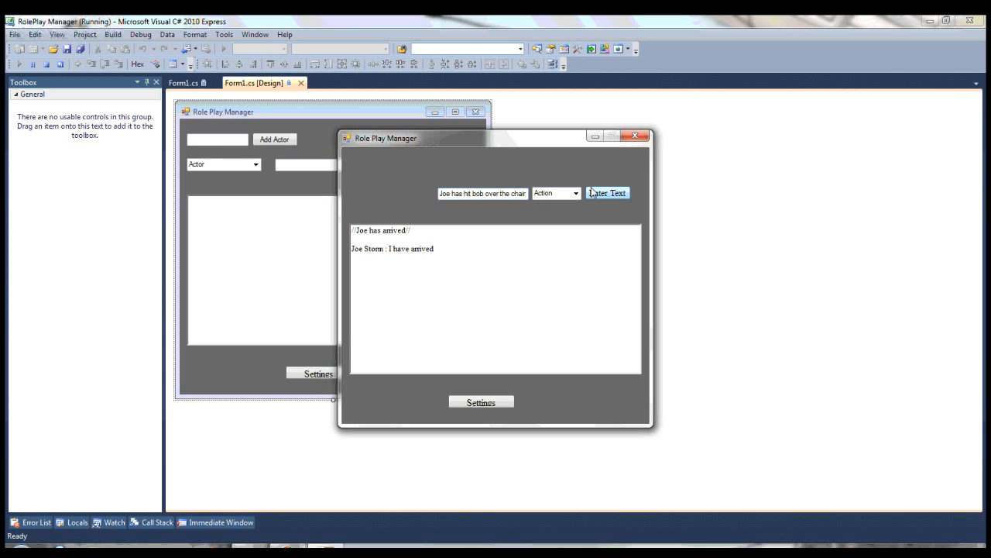
{"action": "left_click", "coordinate": [607, 193]}
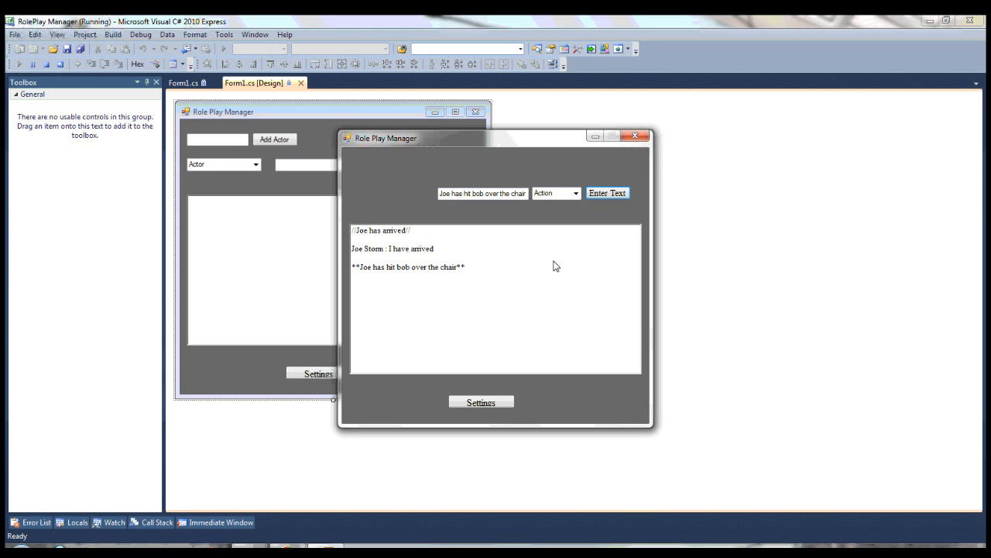
{"action": "mouse_move", "coordinate": [358, 289]}
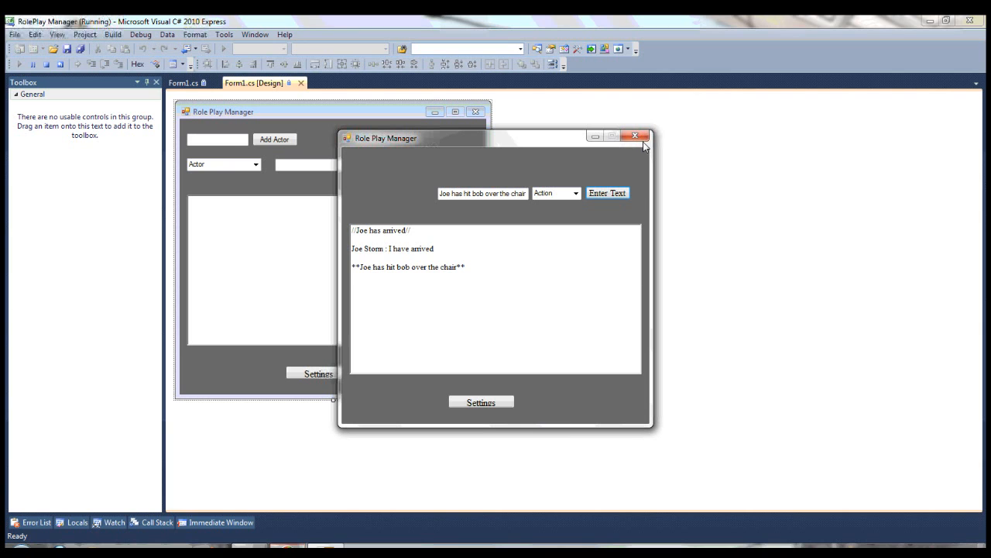
{"action": "left_click", "coordinate": [635, 135]}
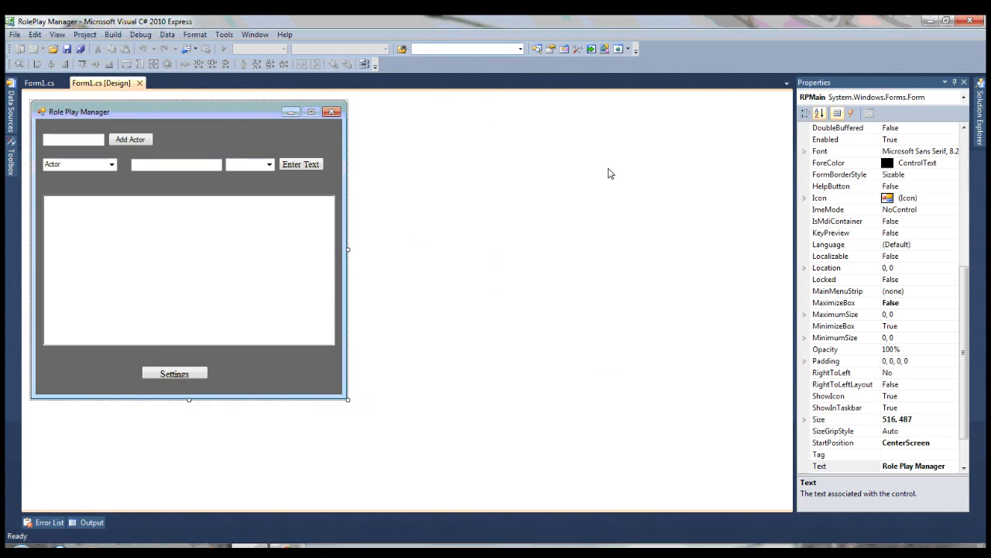